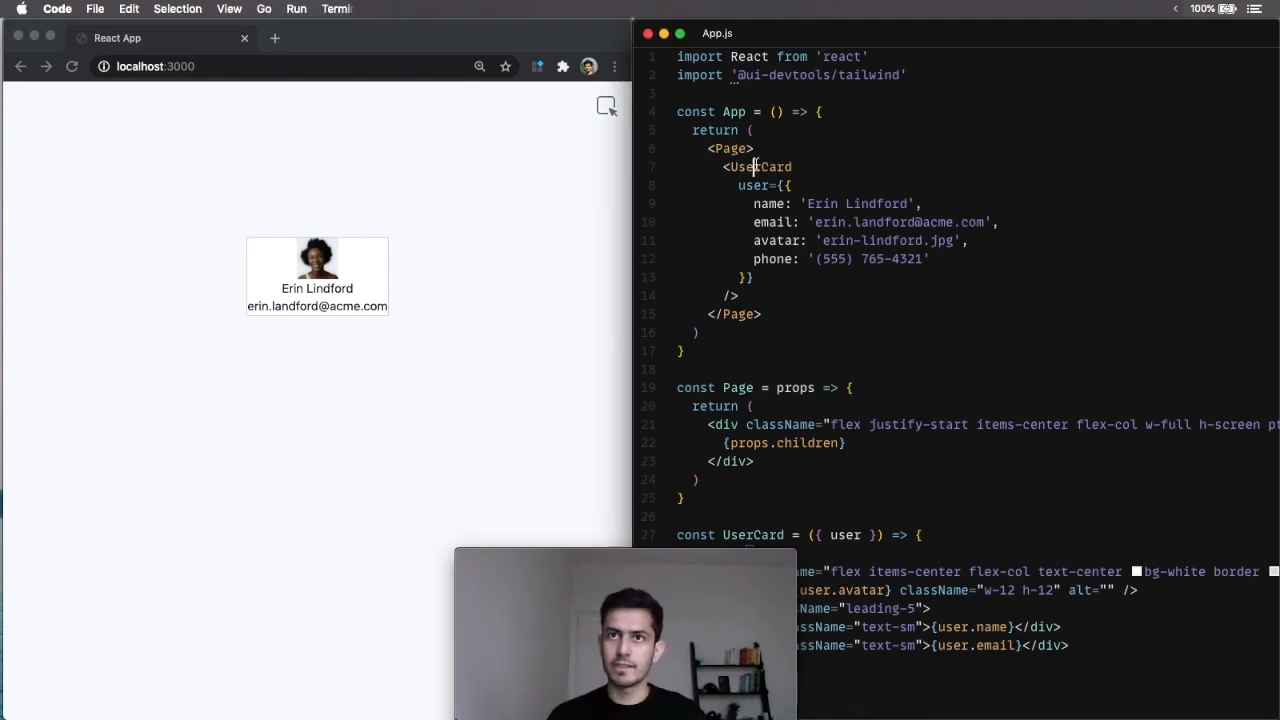
Add padding to the card div and a text-purple class on the name div in App.js.
drag(738, 184, 756, 276)
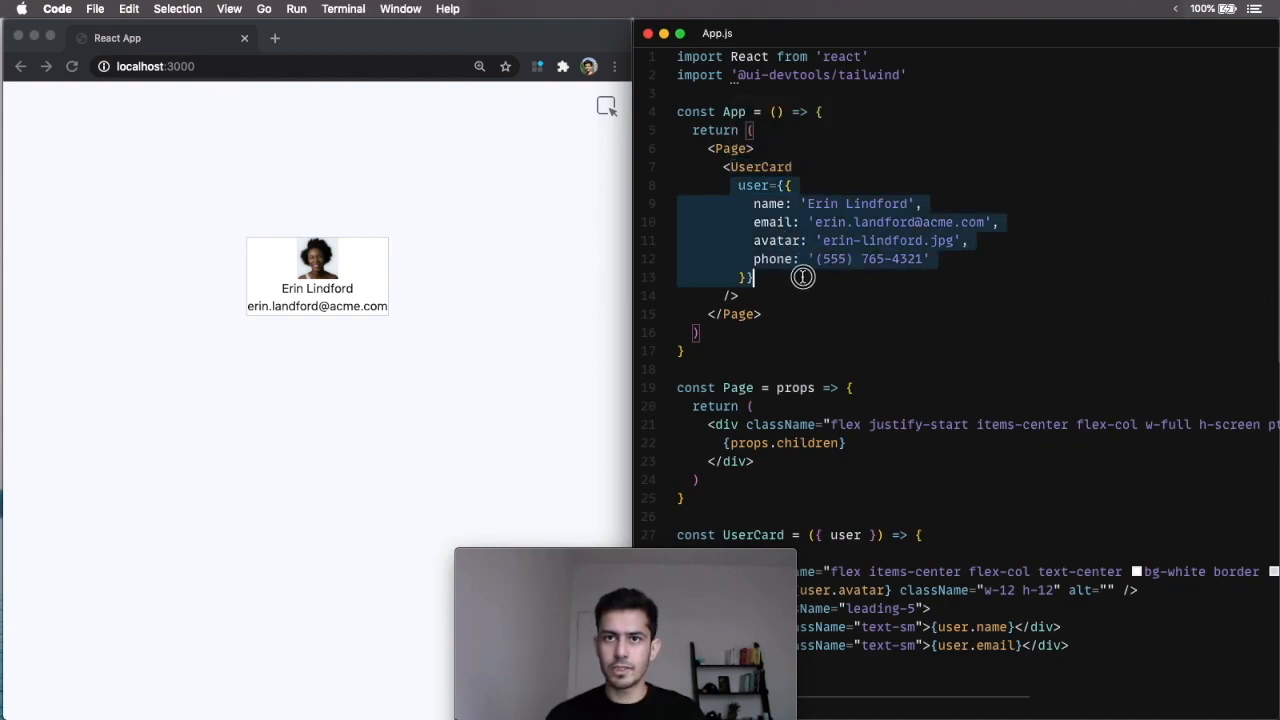
scroll(down, 3)
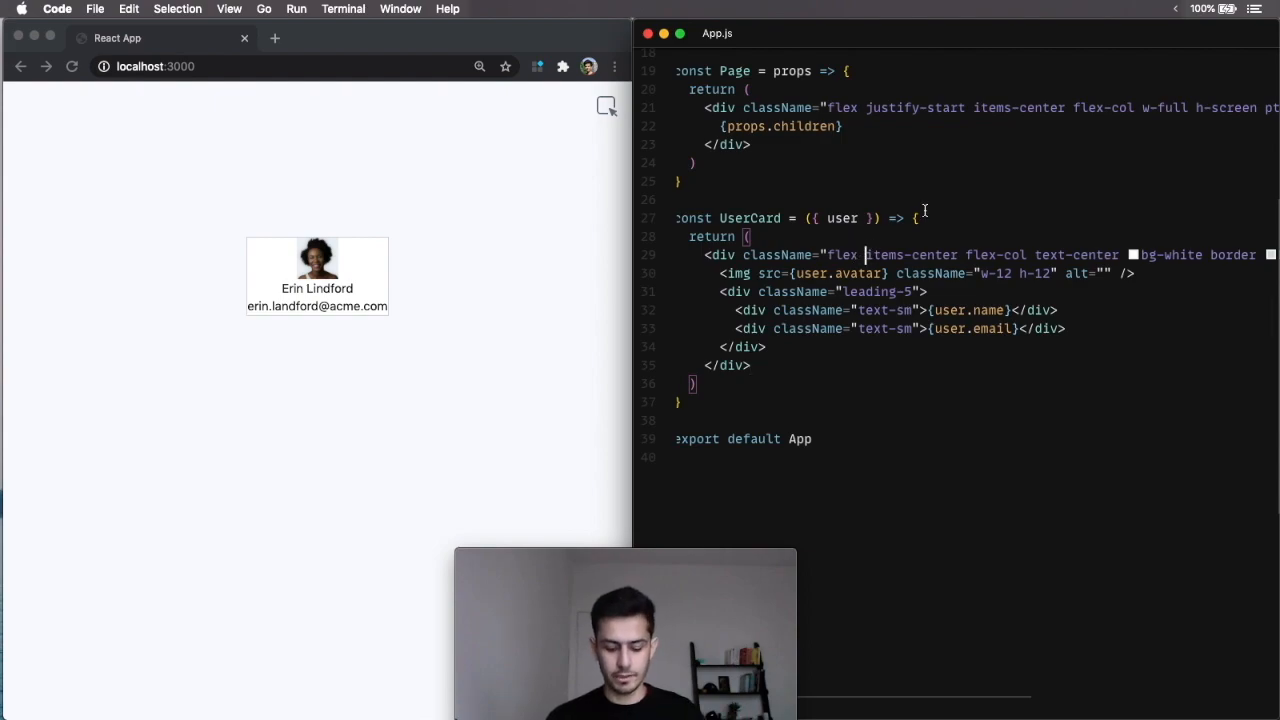
text(p-4)
click(868, 310)
text(text )
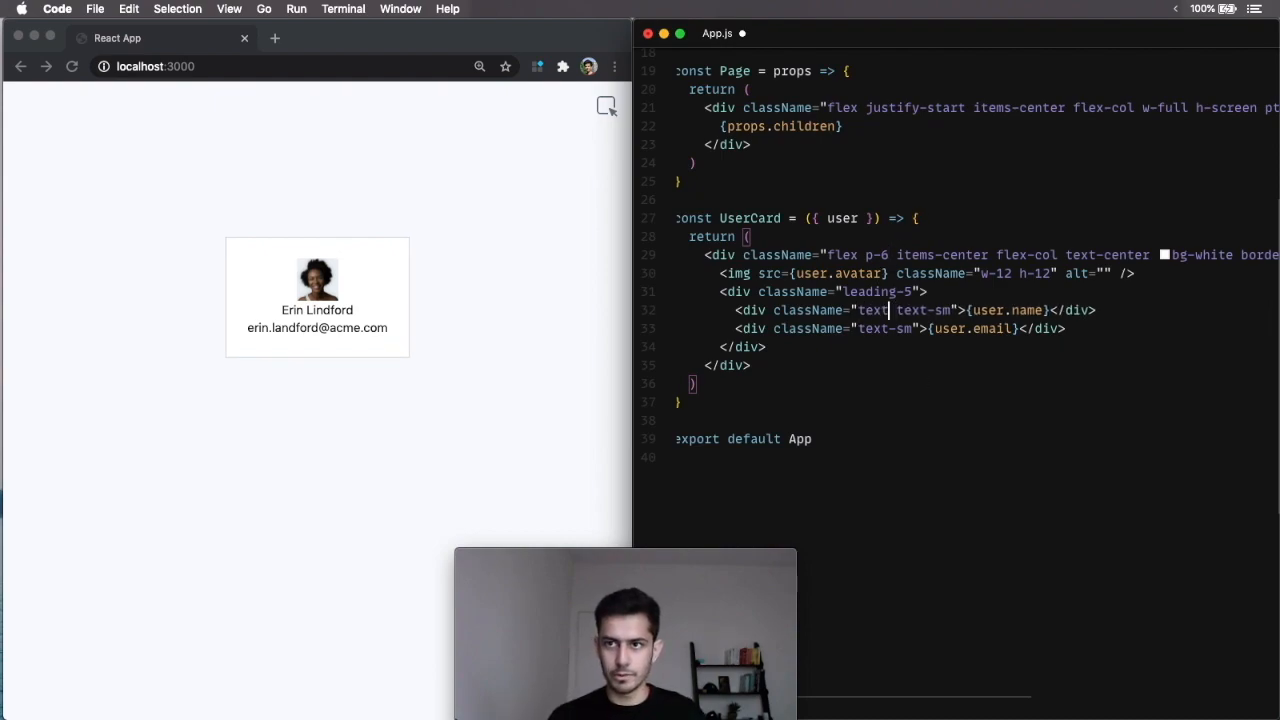
text(-pu)
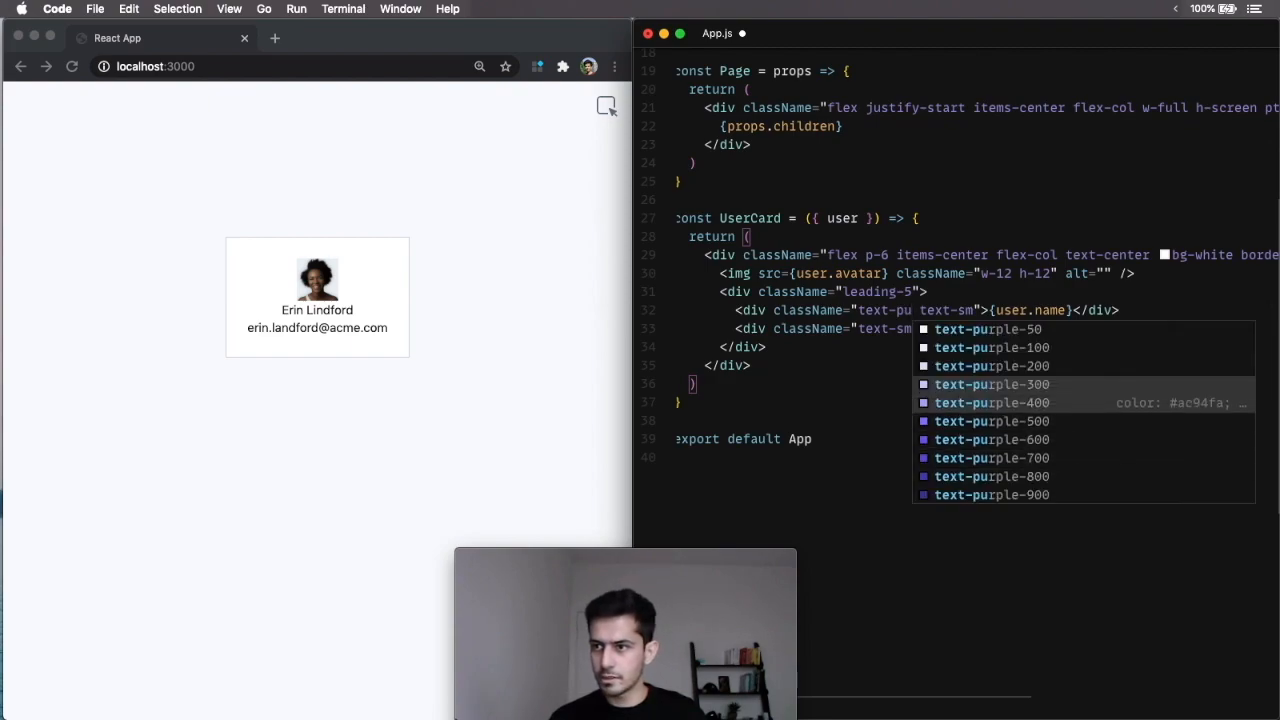
click(992, 420)
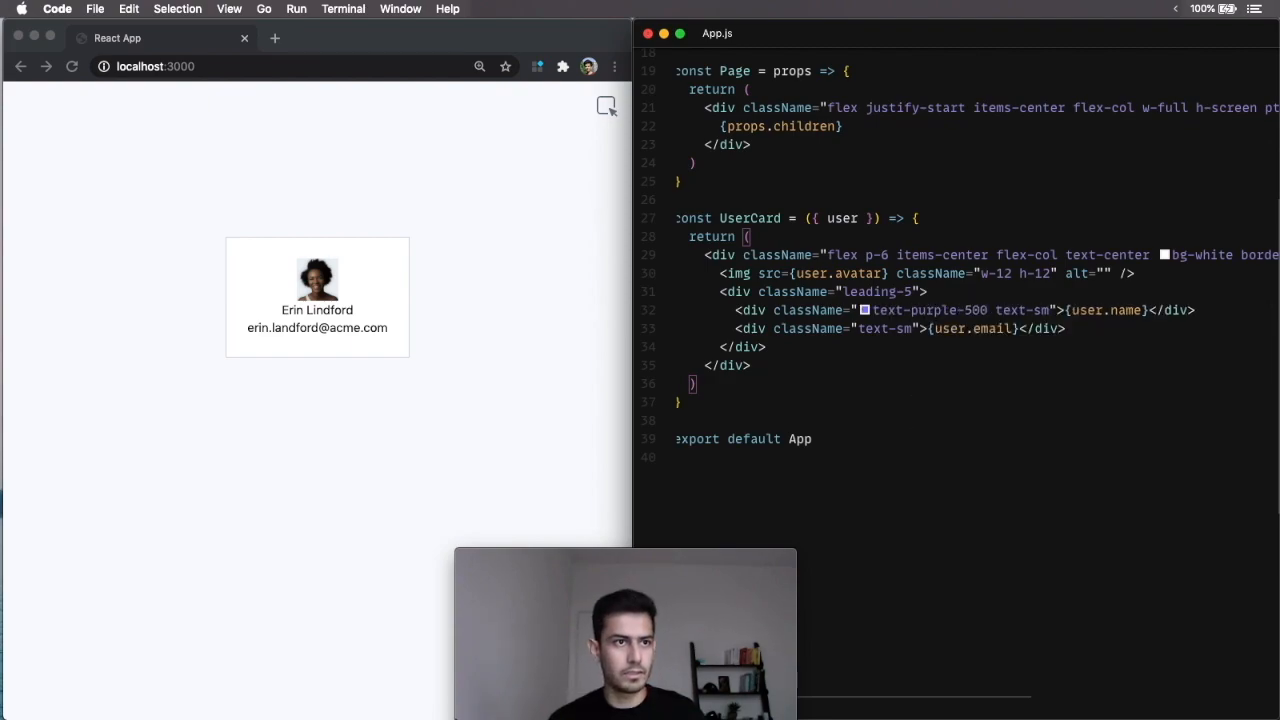
click(964, 310)
text(6)
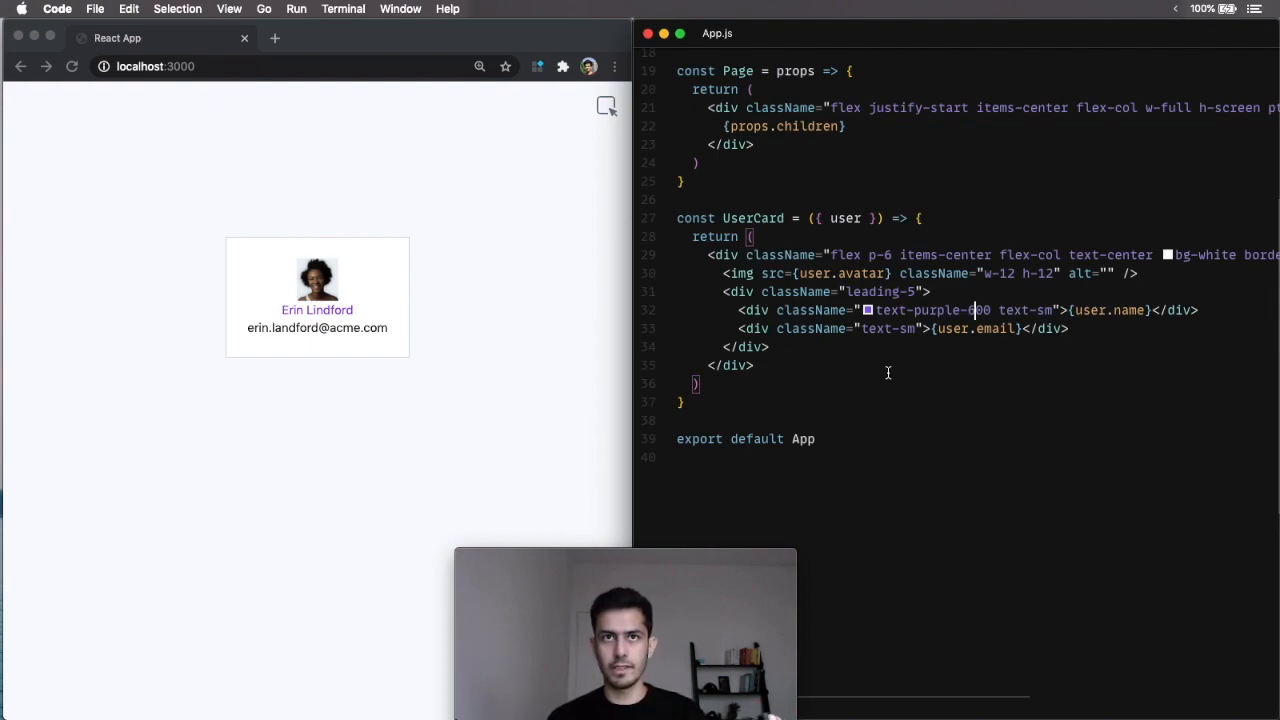
mouse_move(808, 368)
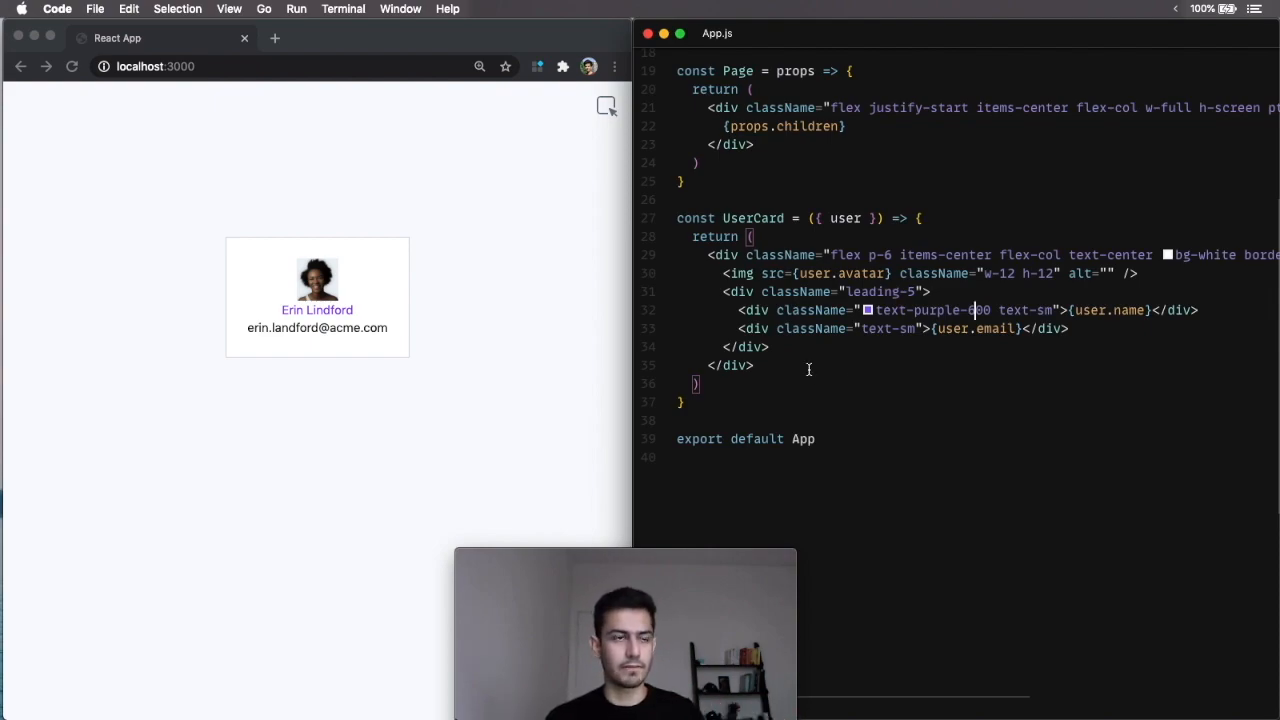
Inspect the name element and drag its colour picker to darken the purple to shade 600.
right_click(330, 308)
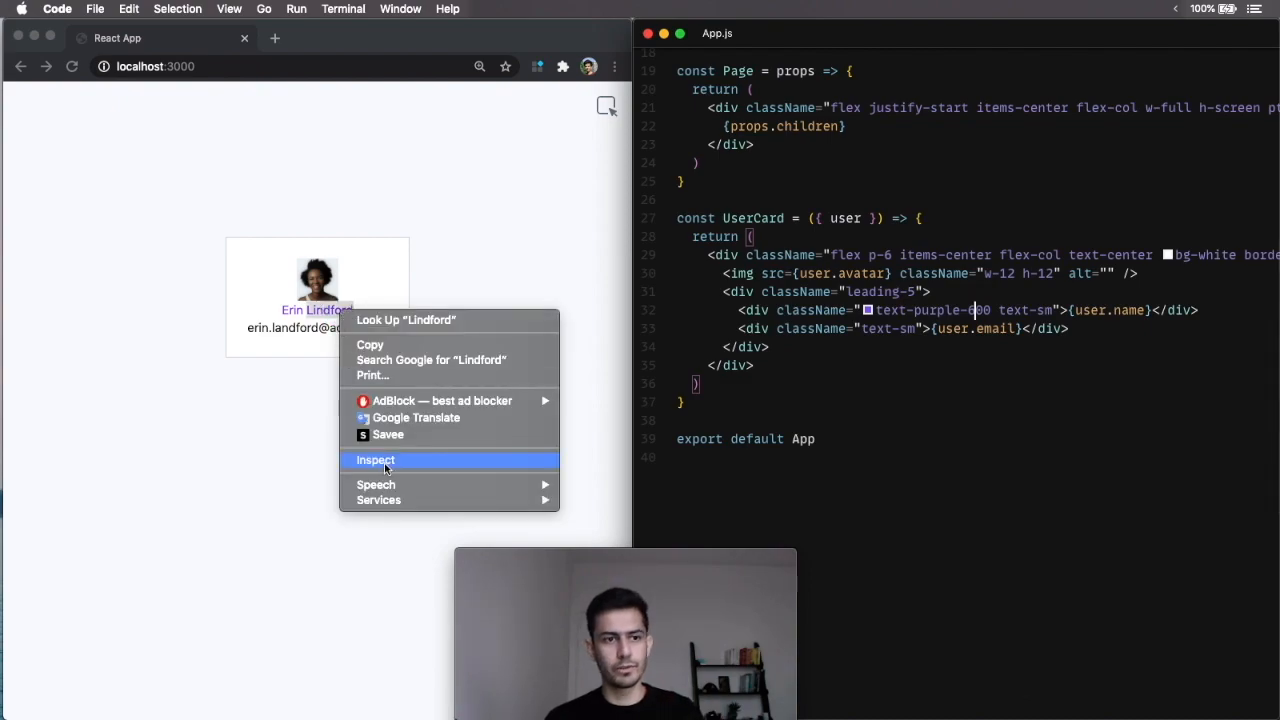
click(376, 458)
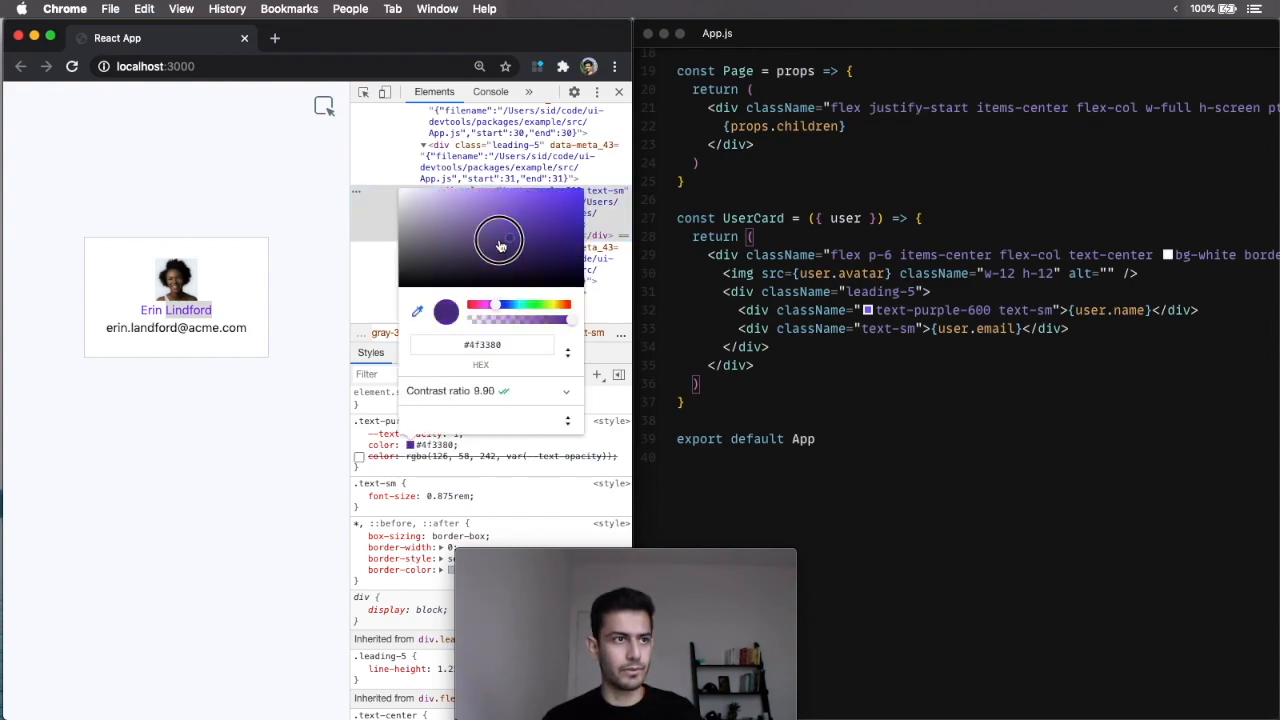
drag(500, 244, 570, 216)
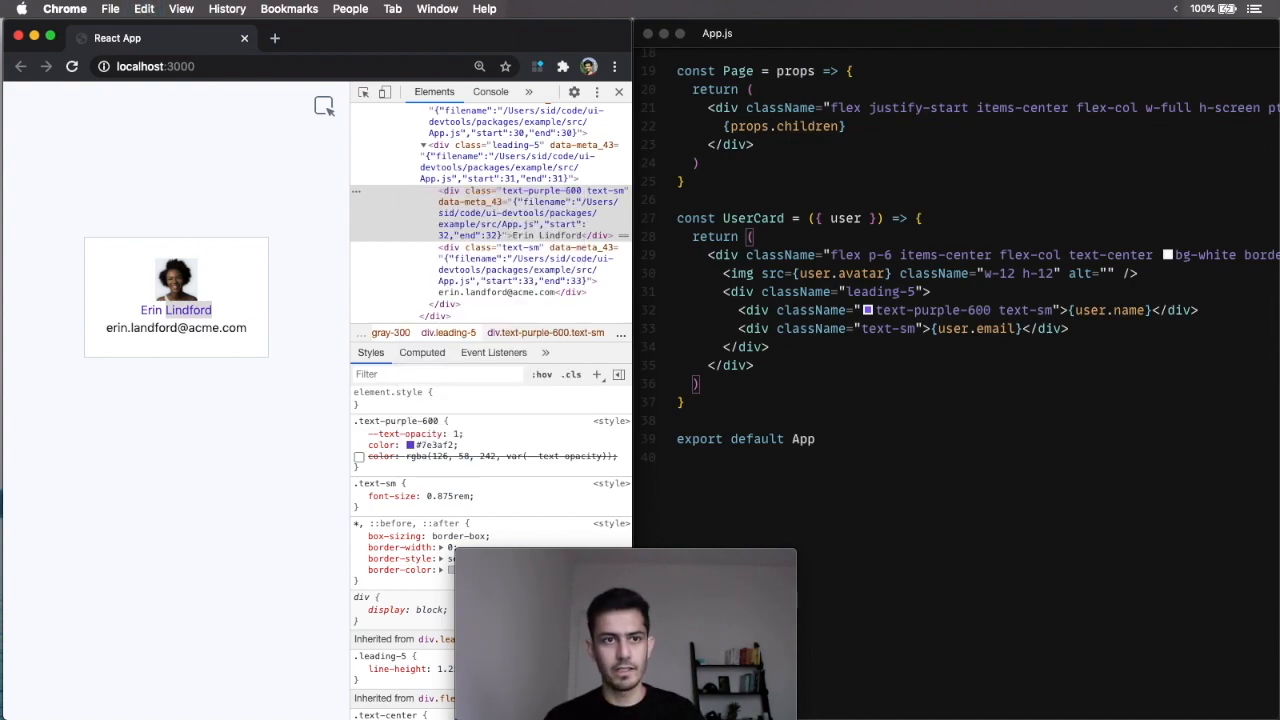
click(358, 444)
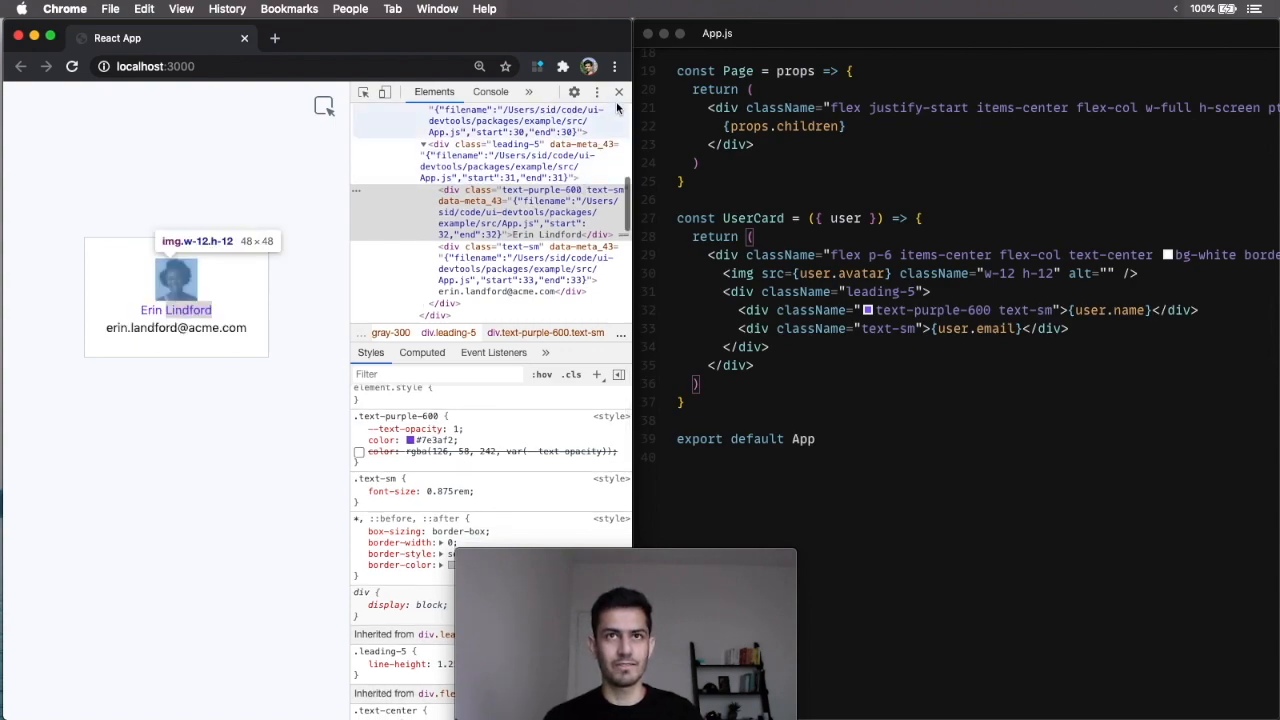
click(618, 92)
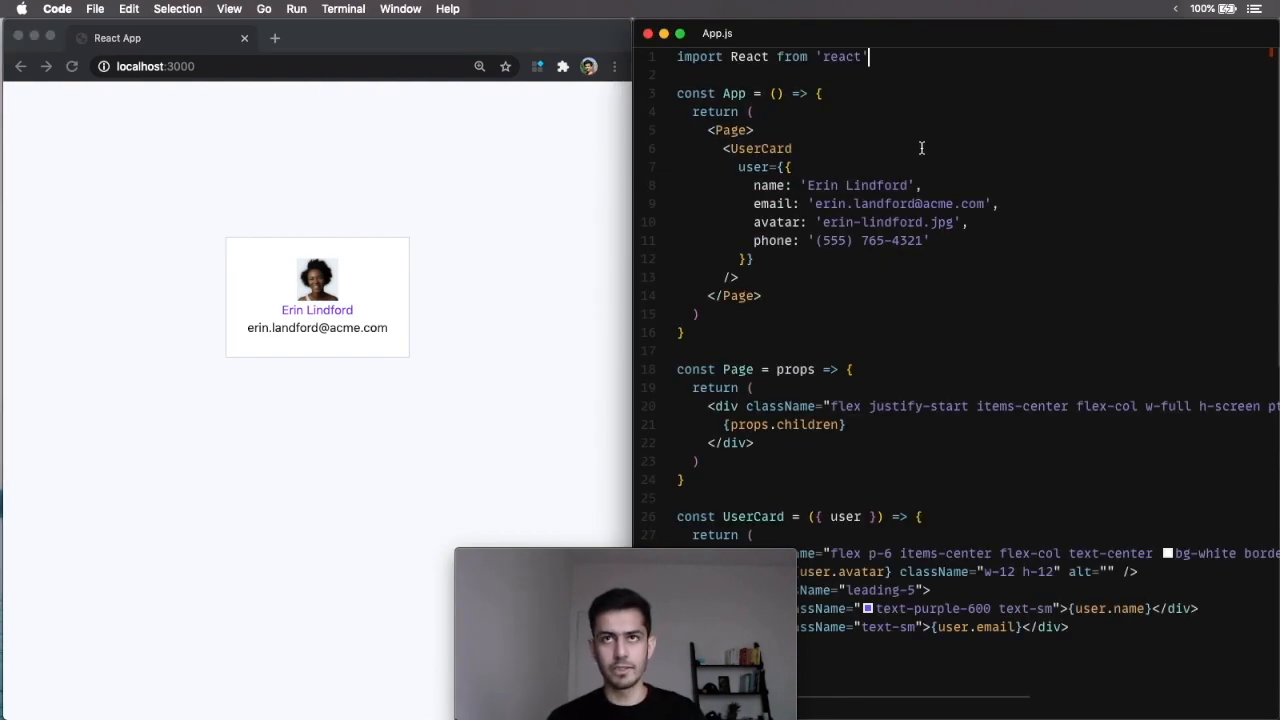
text(import '@ui-devtools/tailwind')
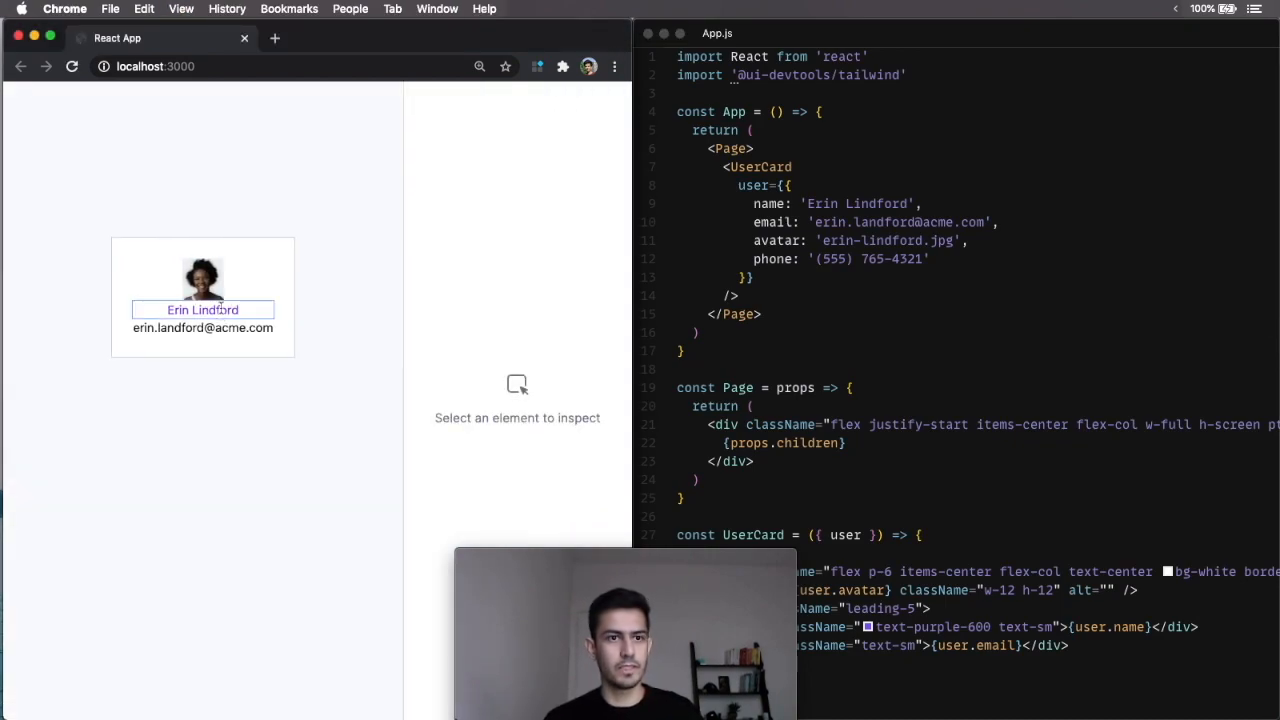
Select the name on the page and reach its Text colour settings in the panel.
click(202, 308)
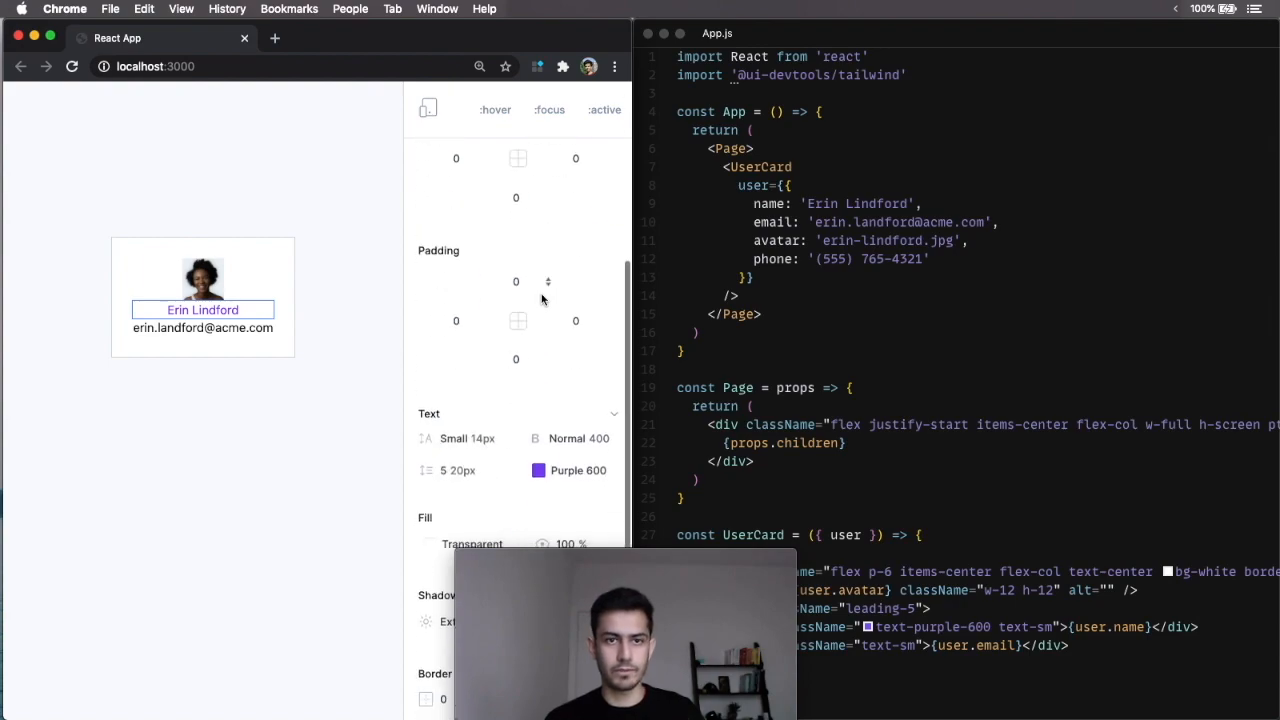
scroll(down, 3)
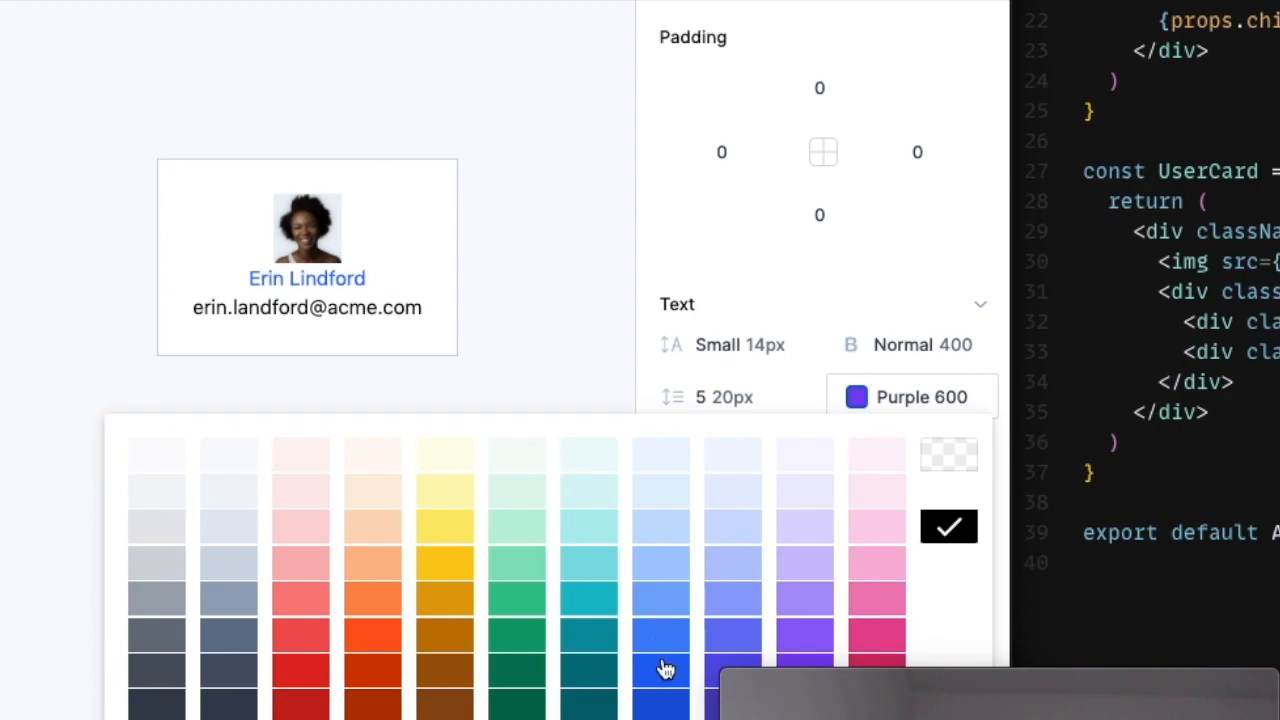
mouse_move(676, 660)
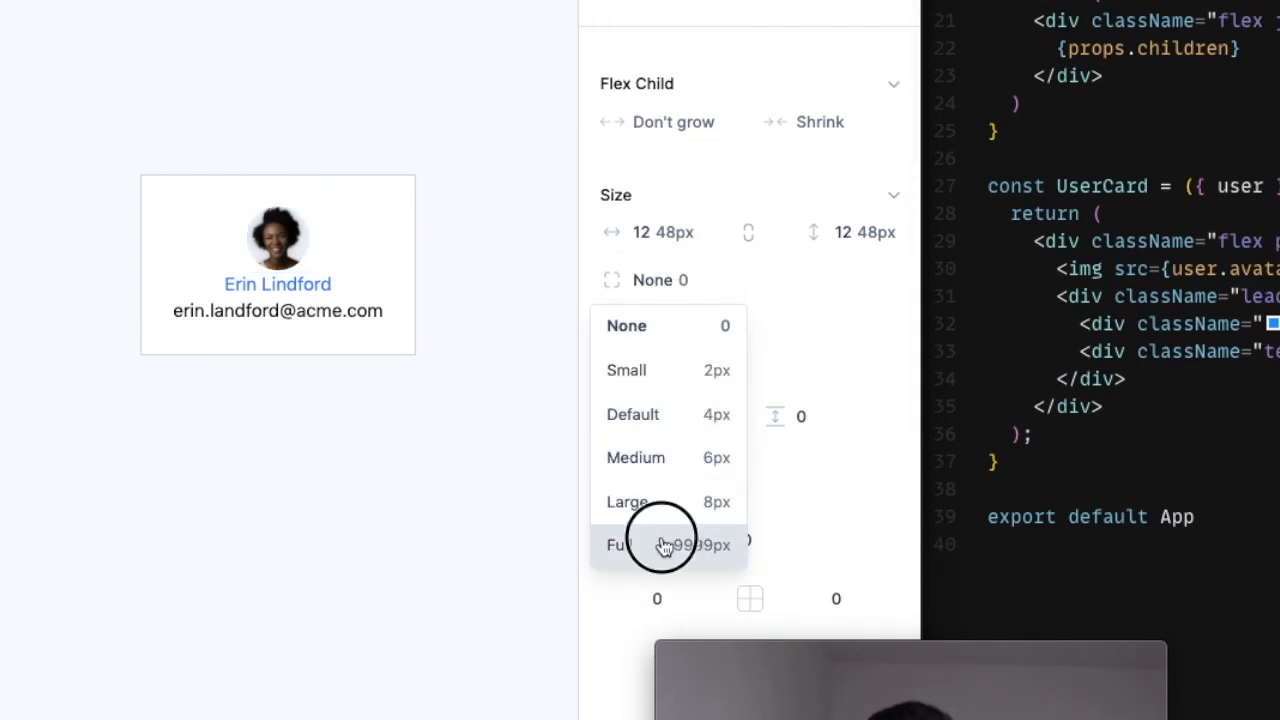
Set the avatar width and height to 16 (64px) and start the devtools server.
click(628, 544)
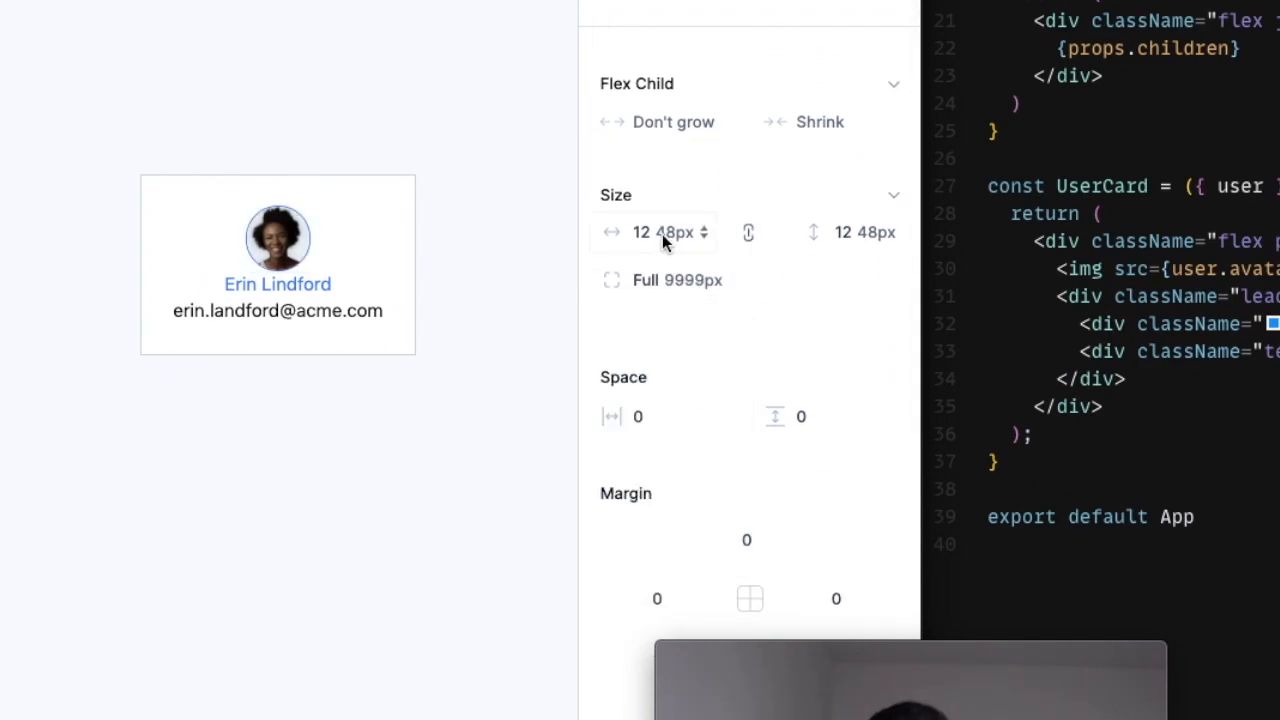
click(660, 232)
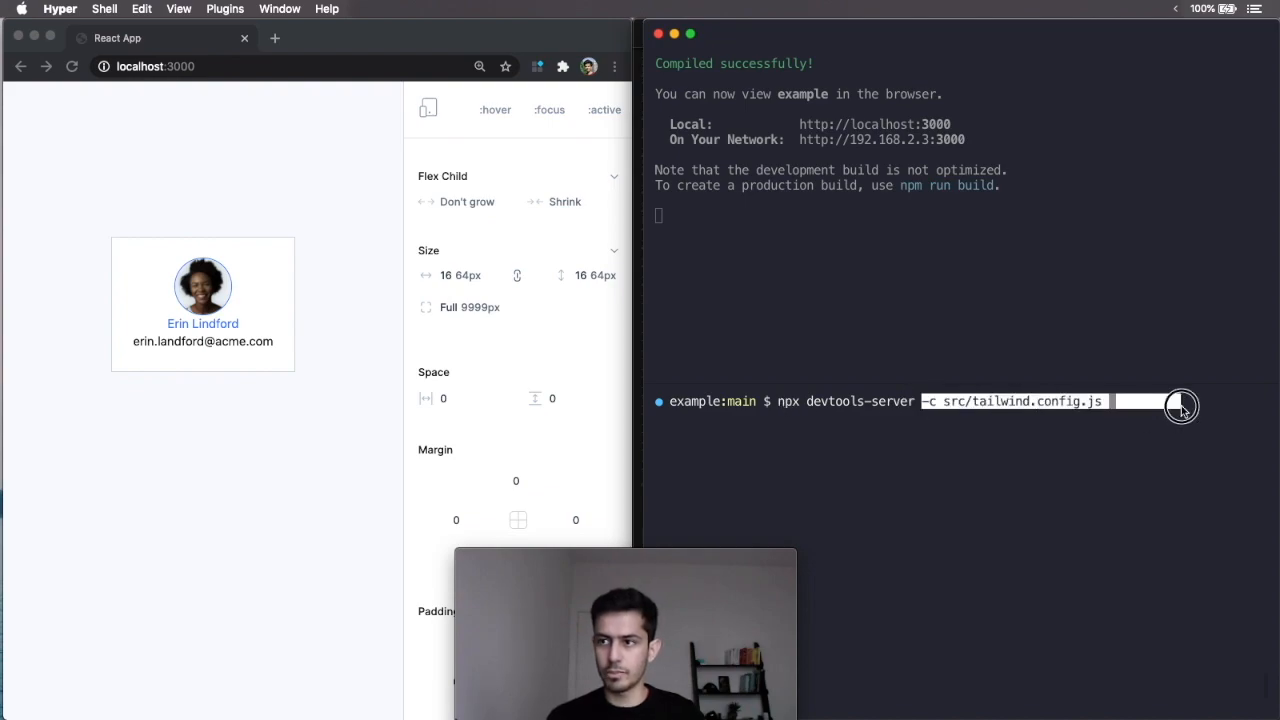
key(enter)
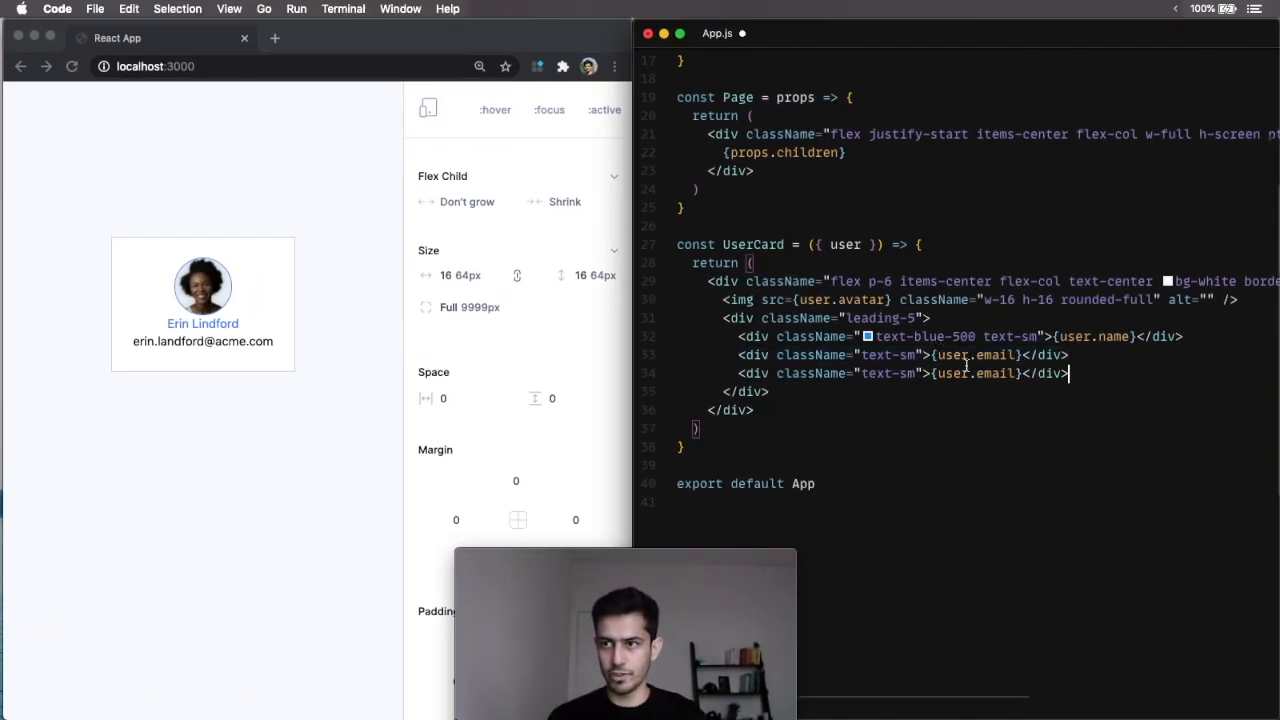
Add a user.phone line under the email and give it a gray text colour.
text(phone)
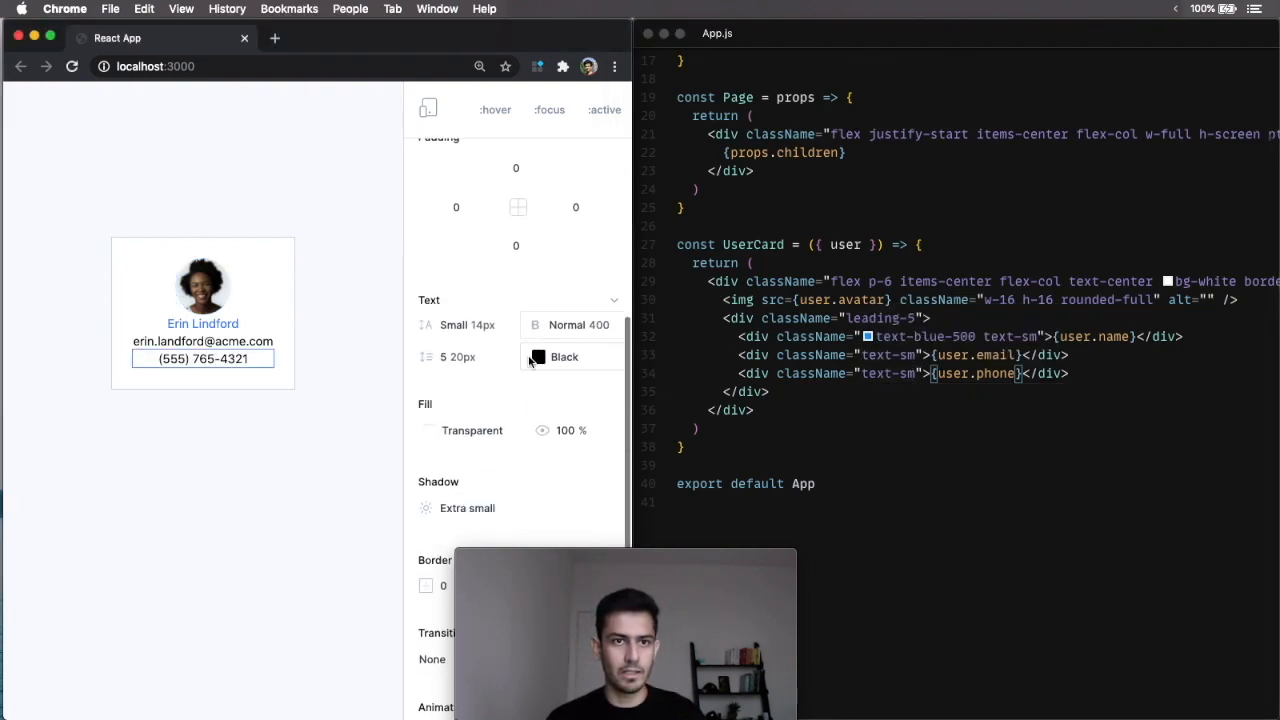
click(536, 356)
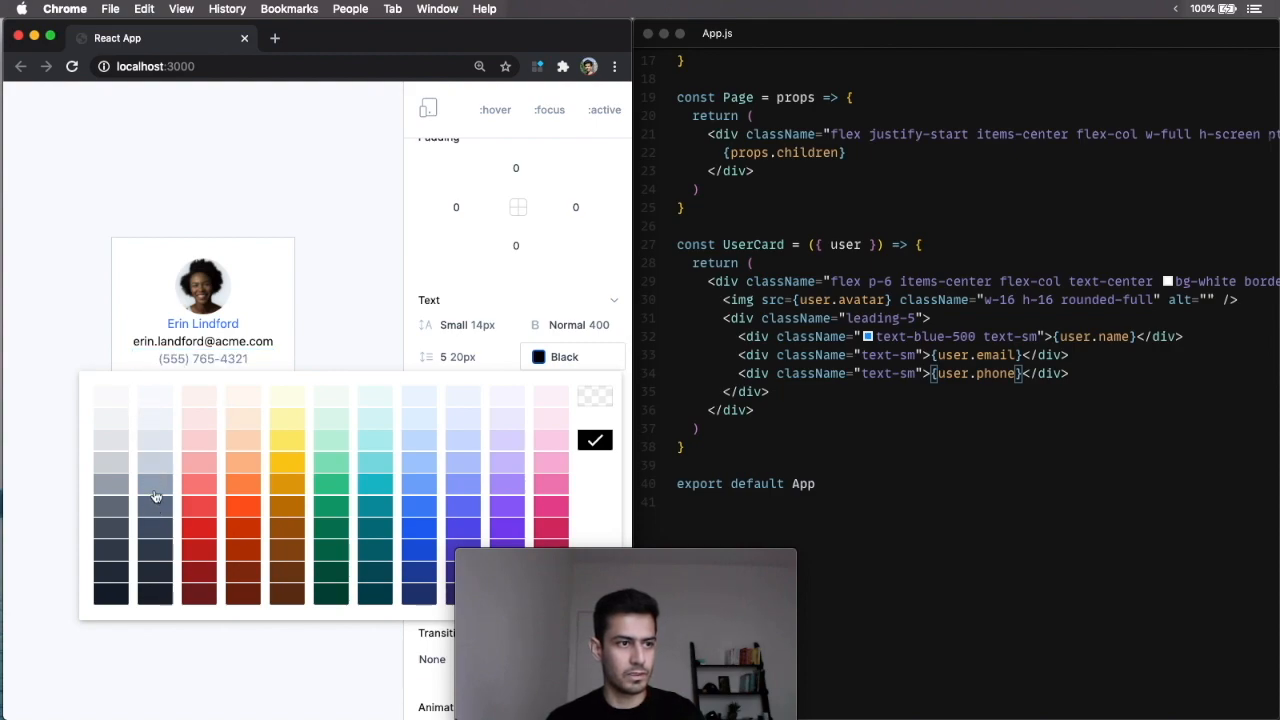
click(156, 496)
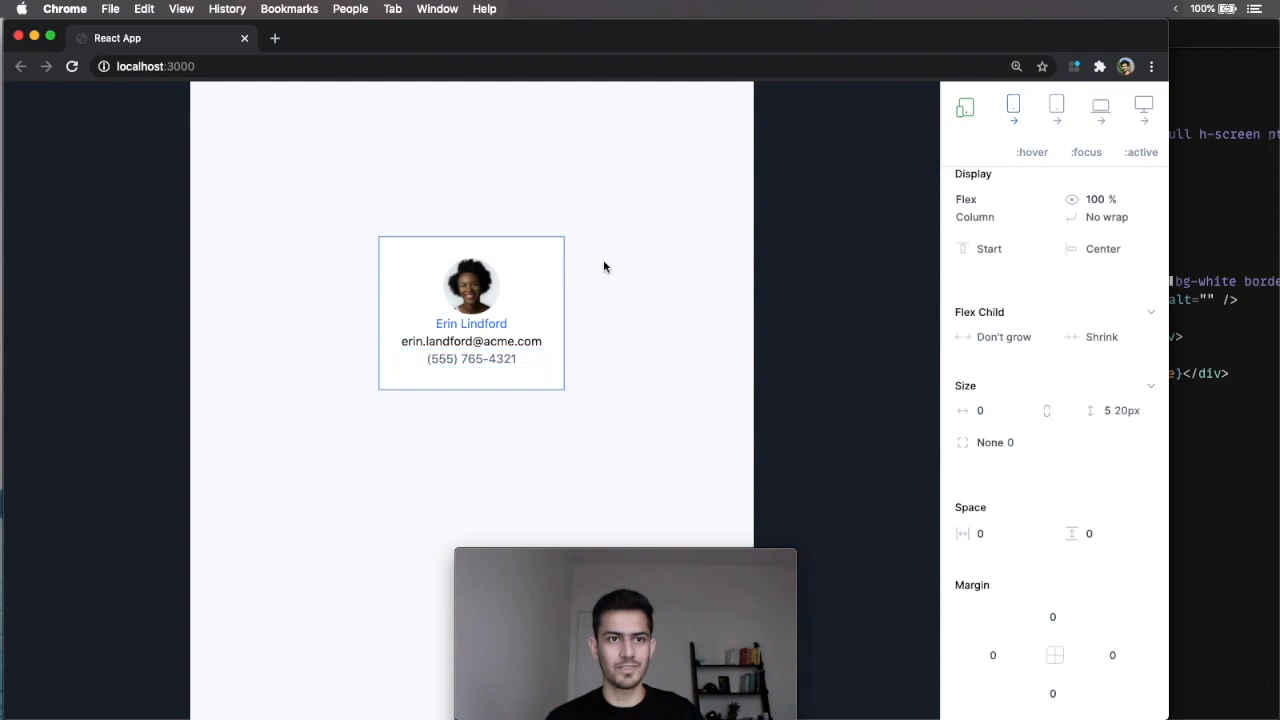
Select the laptop breakpoint icon to preview the page at laptop width.
click(1056, 108)
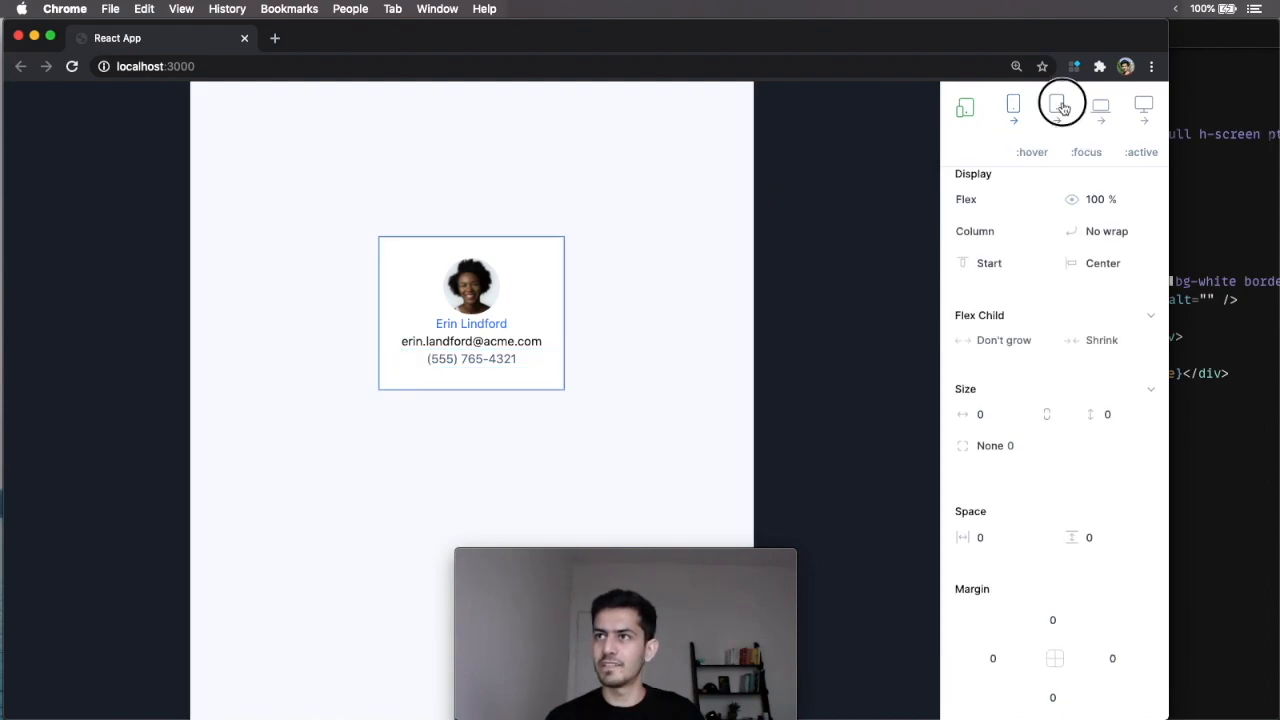
click(1100, 108)
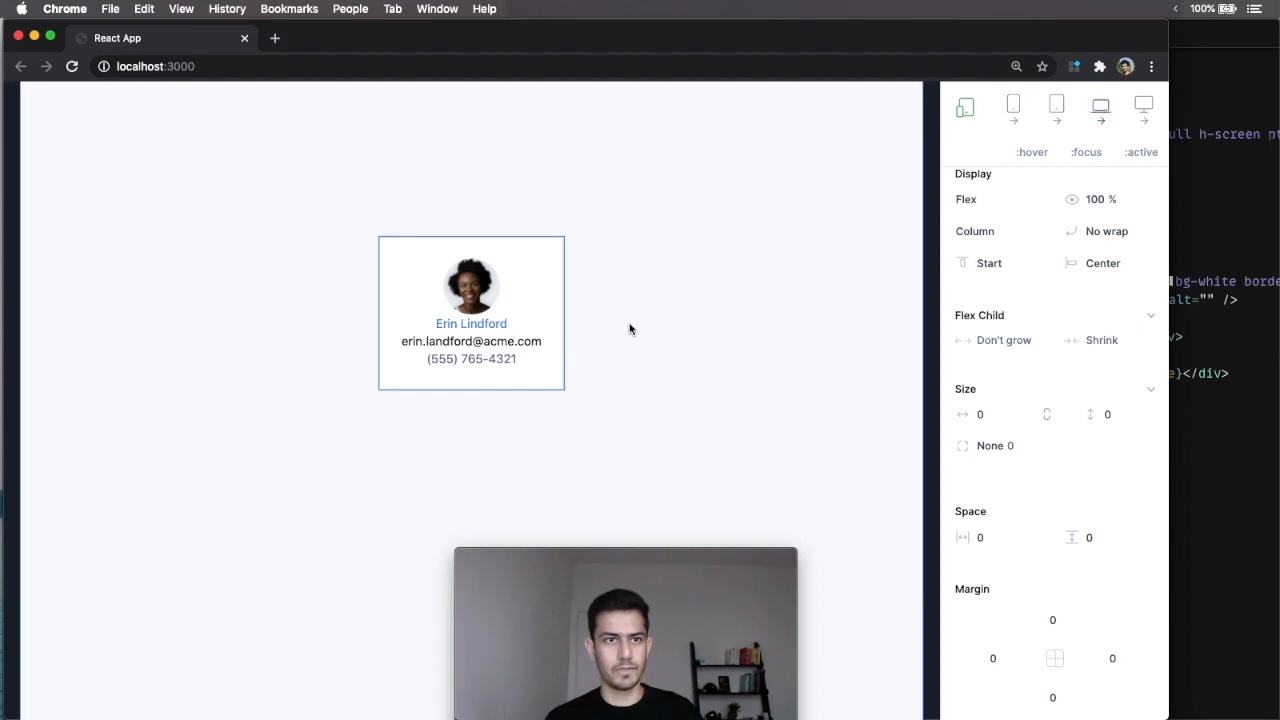
mouse_move(668, 312)
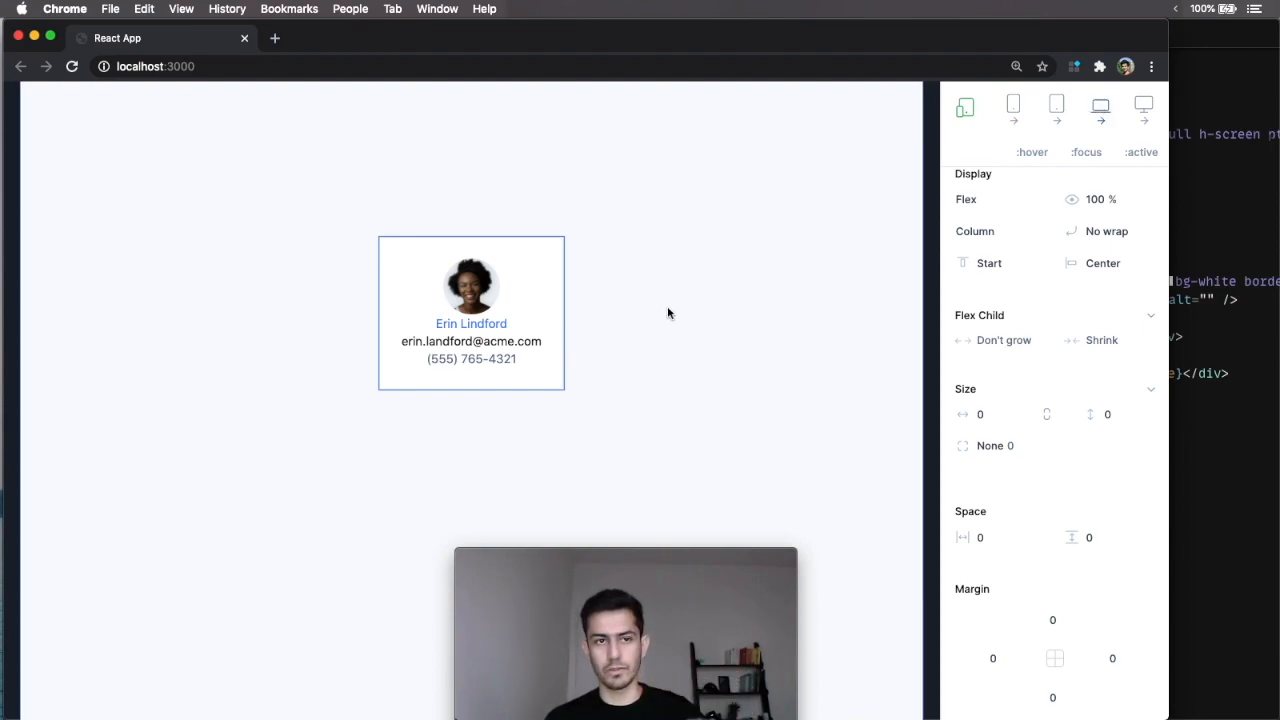
Change the card's flex direction from Column to Row and left-align its text.
click(1000, 232)
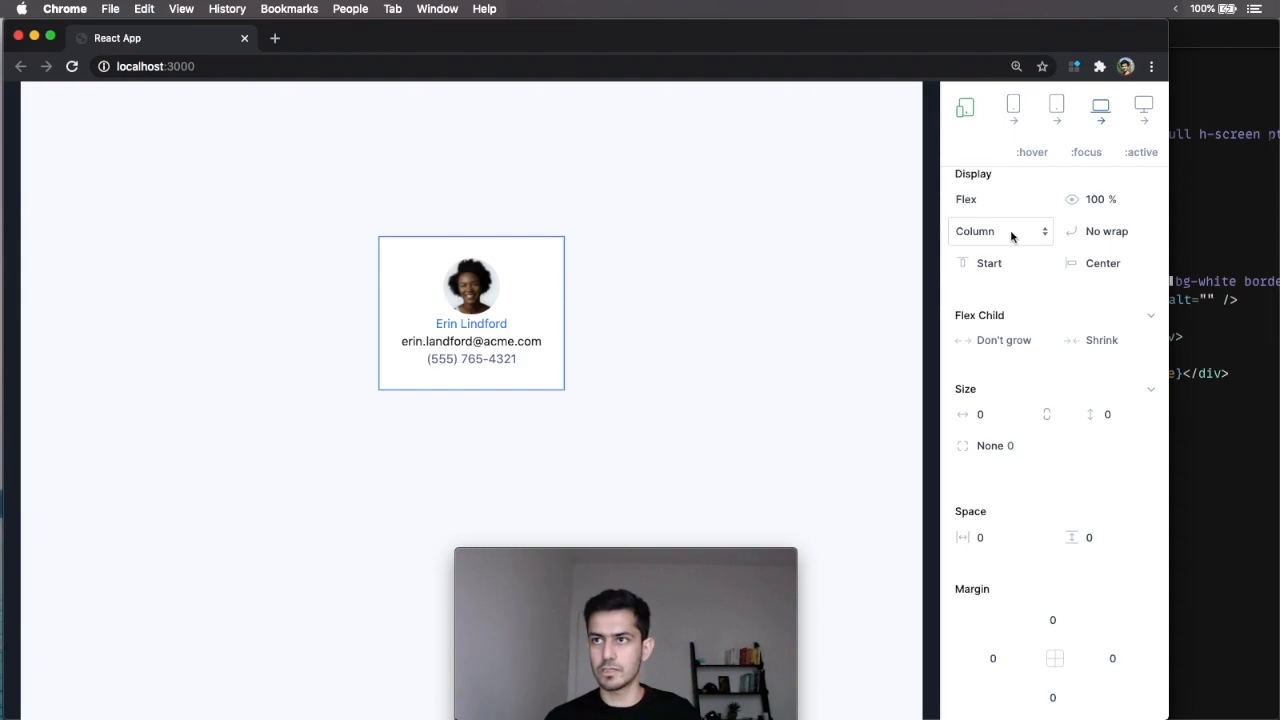
click(1000, 232)
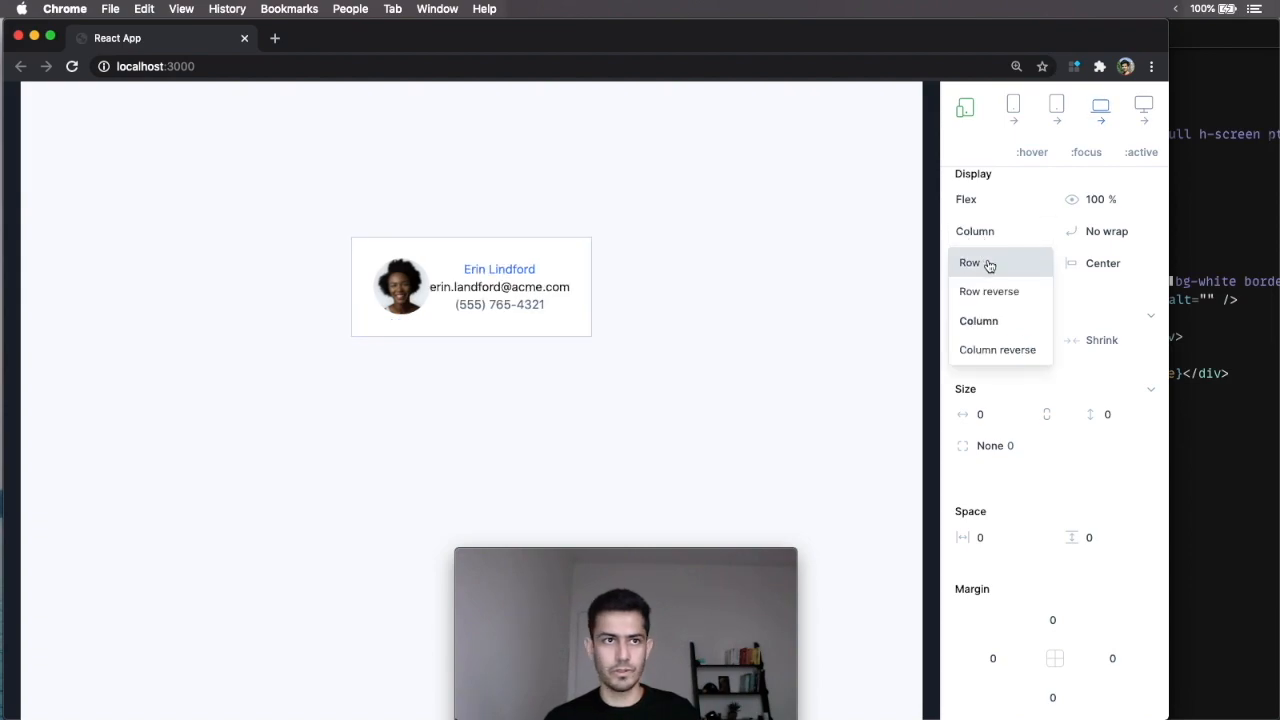
click(968, 262)
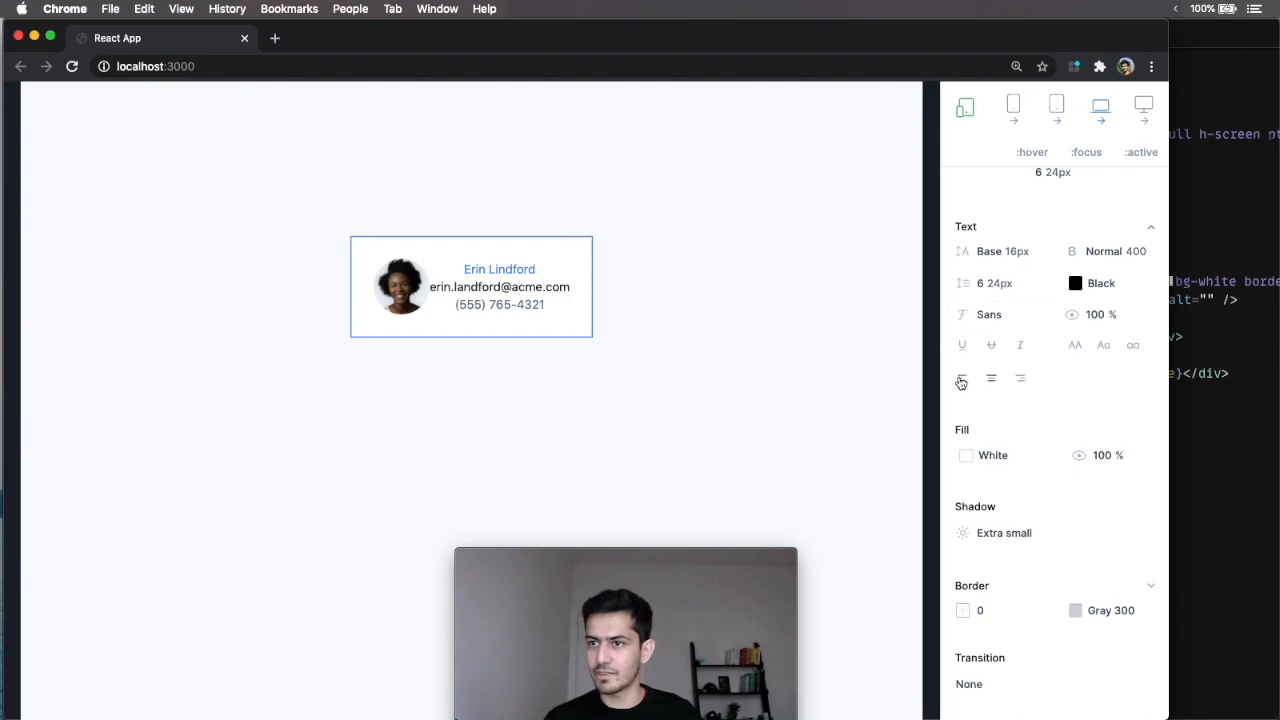
click(960, 378)
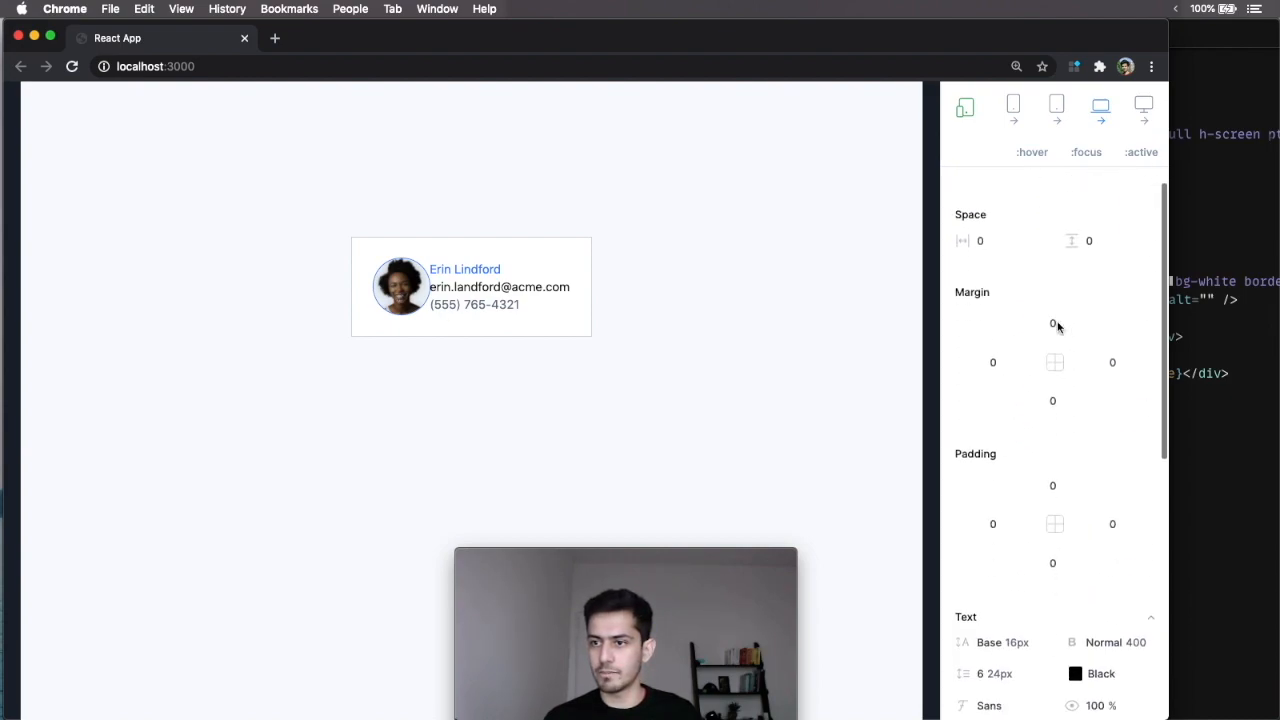
Give the avatar a right margin of 4 (16px), written as lg:mr-4.
click(1052, 324)
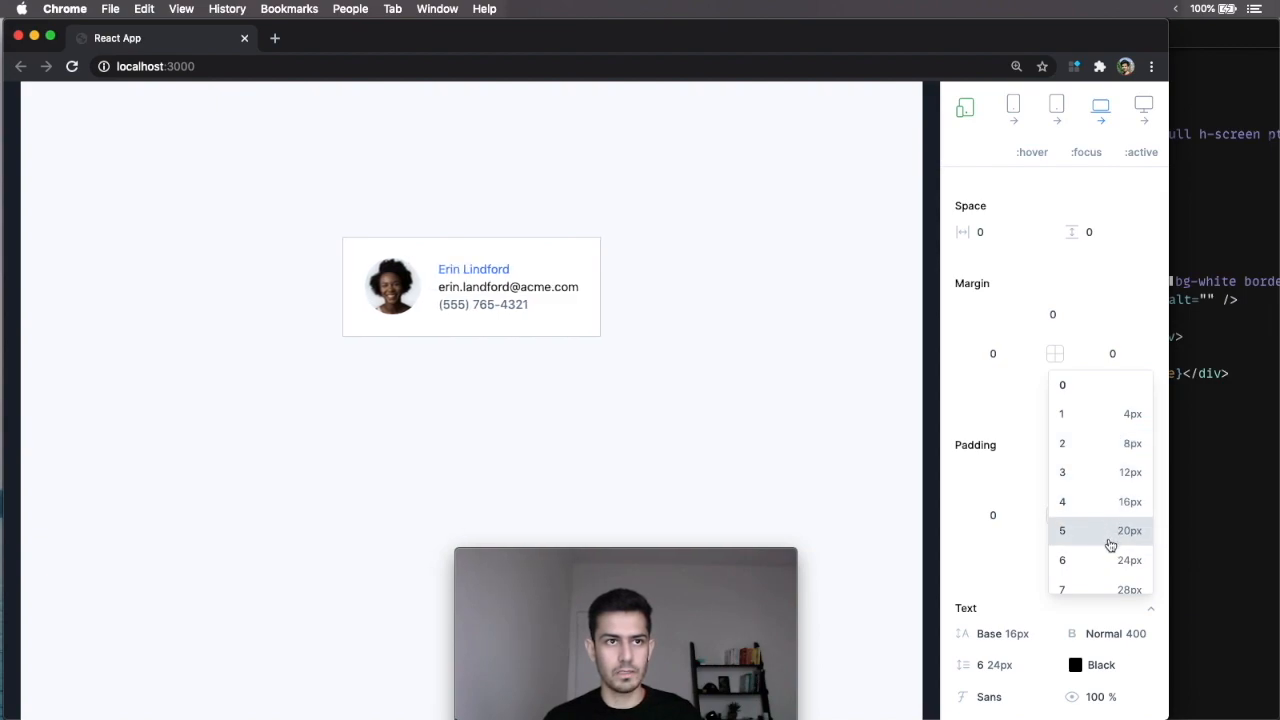
click(1096, 500)
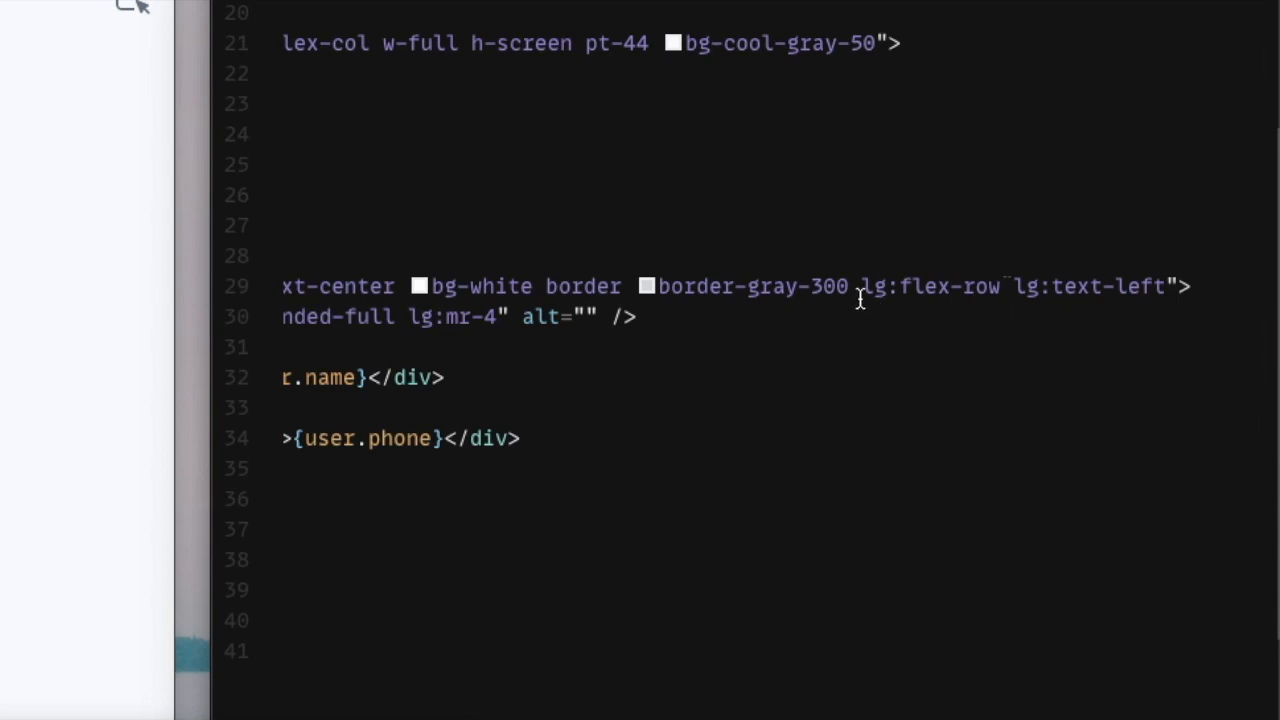
mouse_move(1010, 318)
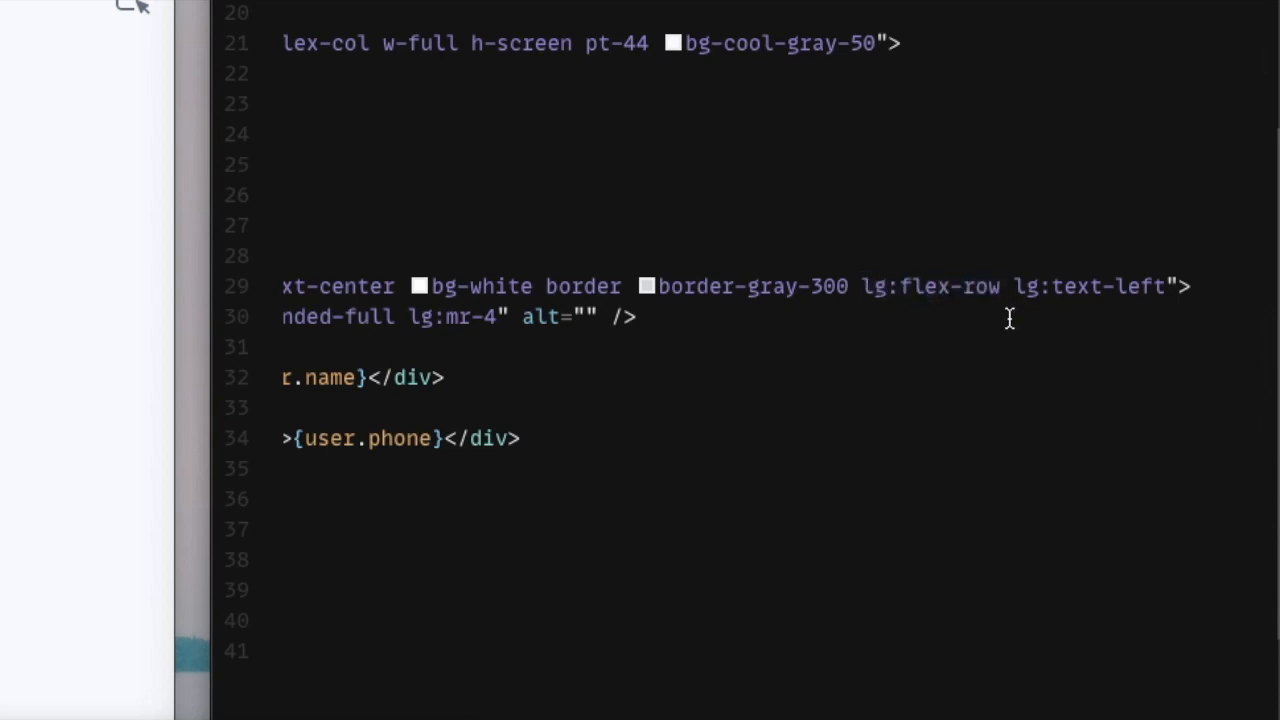